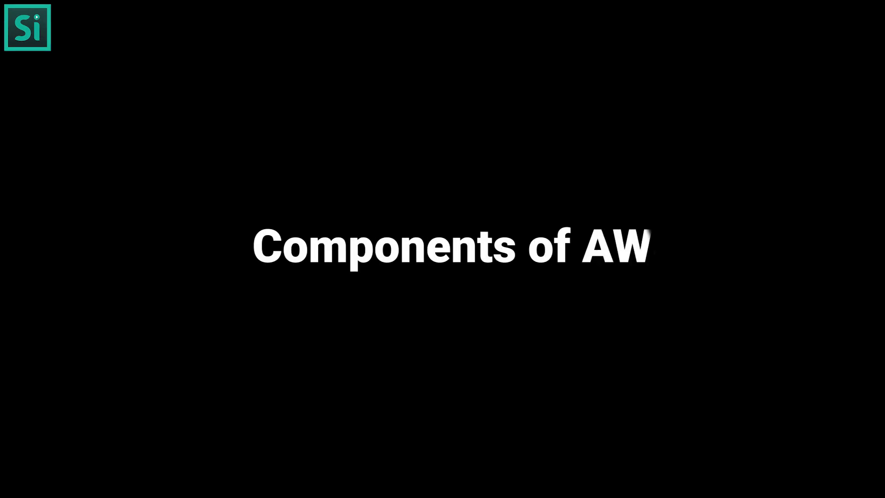
pyautogui.write('S')
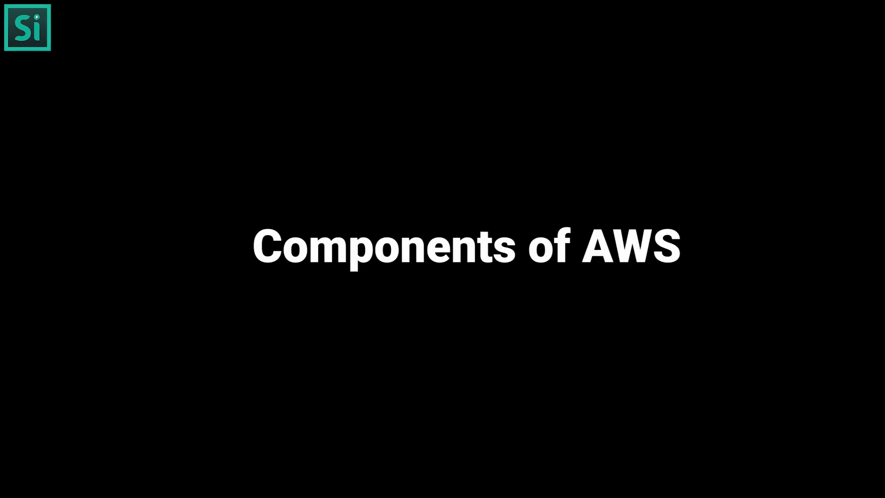